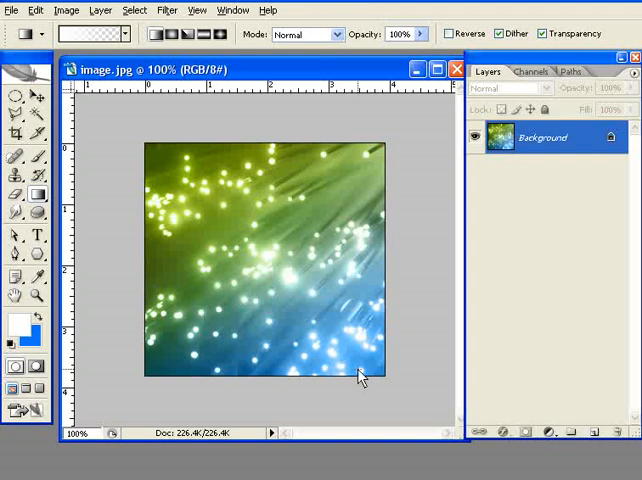
pyautogui.moveTo(338, 337)
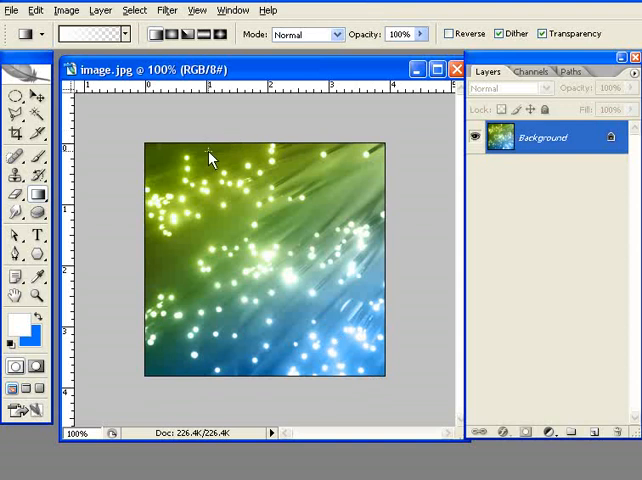
pyautogui.moveTo(211, 185)
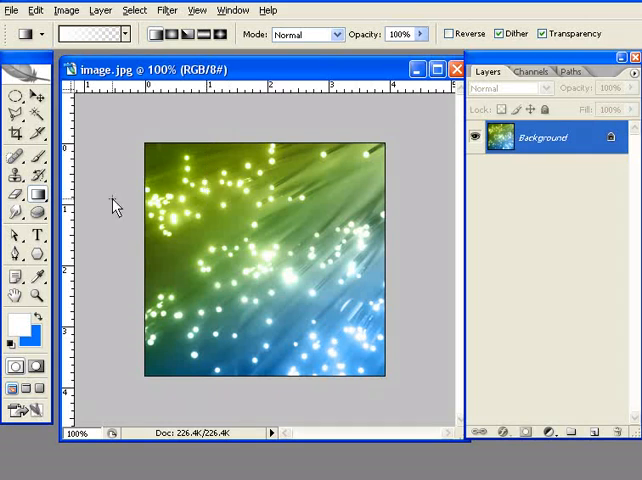
pyautogui.moveTo(35, 255)
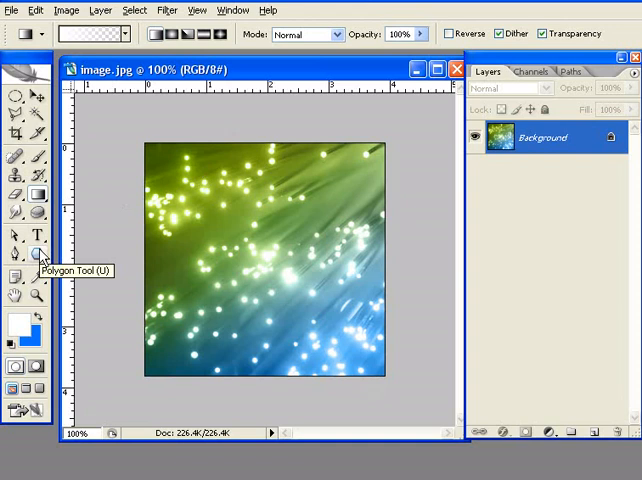
# Step: Choose the Polygon Tool and set the star's number of points in the options bar
pyautogui.click(37, 256)
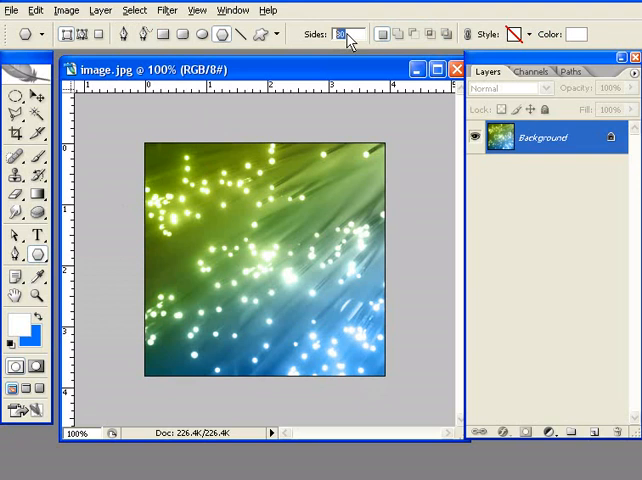
pyautogui.click(278, 33)
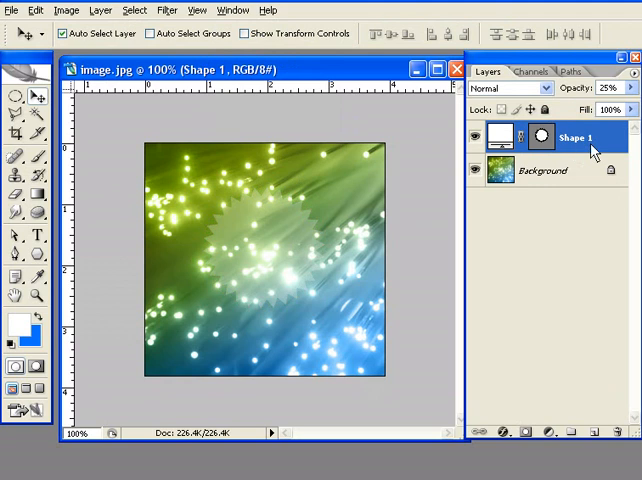
pyautogui.moveTo(601, 148)
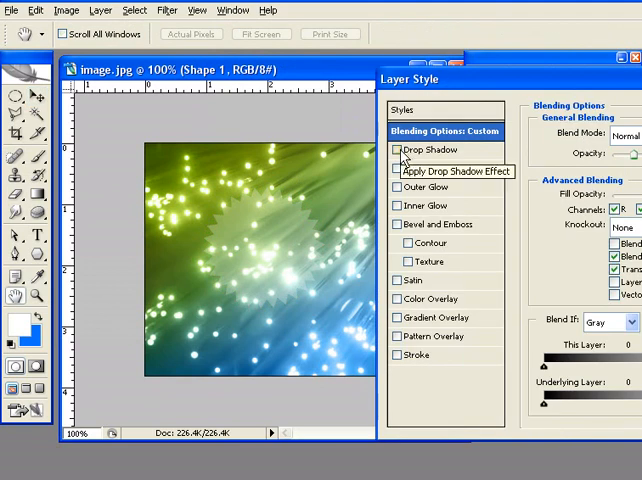
# Step: Enable Drop Shadow on the starburst and increase the shadow's strength
pyautogui.click(398, 149)
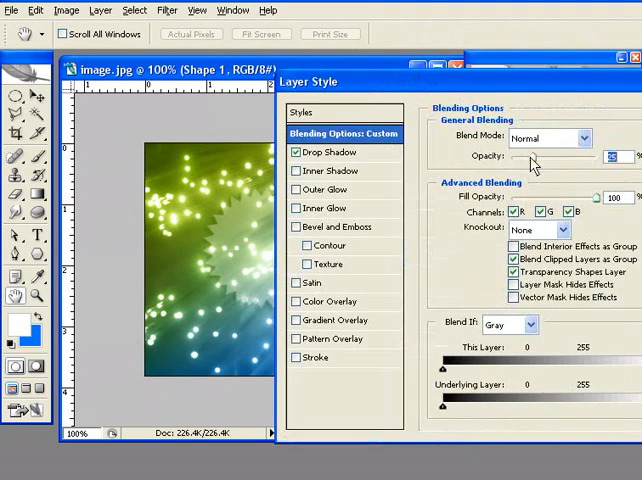
pyautogui.click(313, 152)
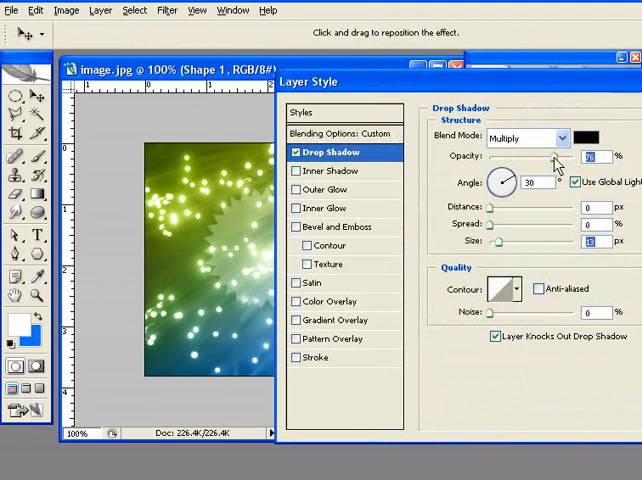
pyautogui.moveTo(560, 164); pyautogui.dragTo(590, 164)
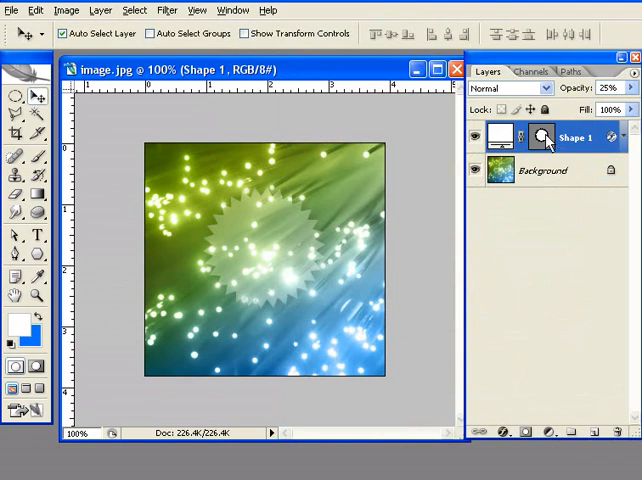
pyautogui.moveTo(618, 152)
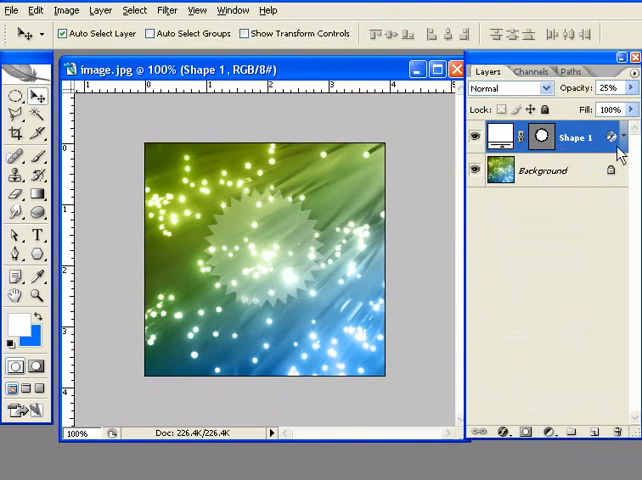
# Step: Rename the Shape 1 layer to 'badge'
pyautogui.doubleClick(578, 137)
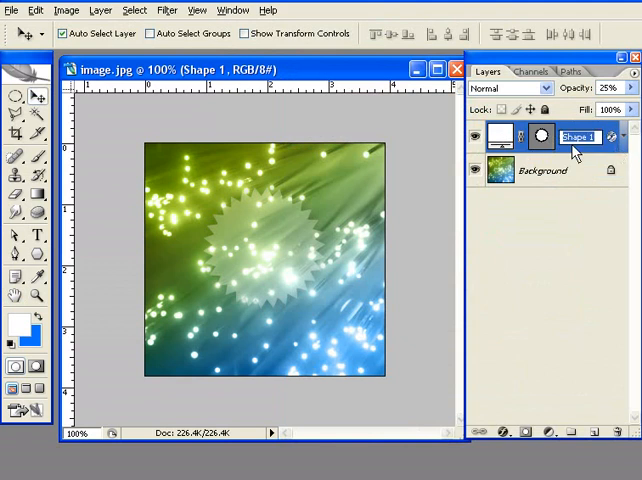
pyautogui.write('badge')
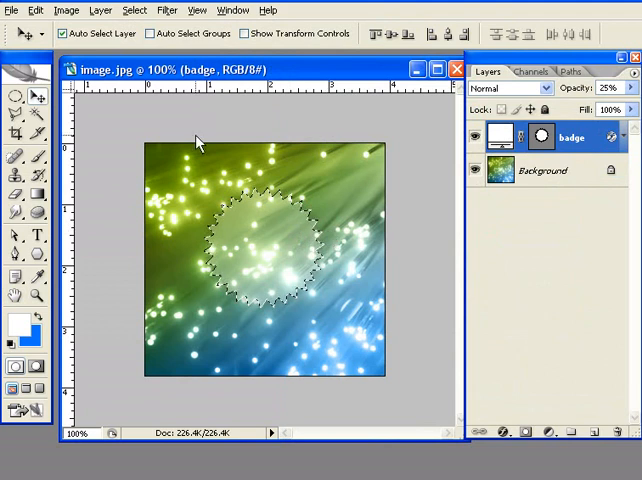
# Step: Pick the Elliptical Marquee Tool to trim the badge selection
pyautogui.click(15, 96)
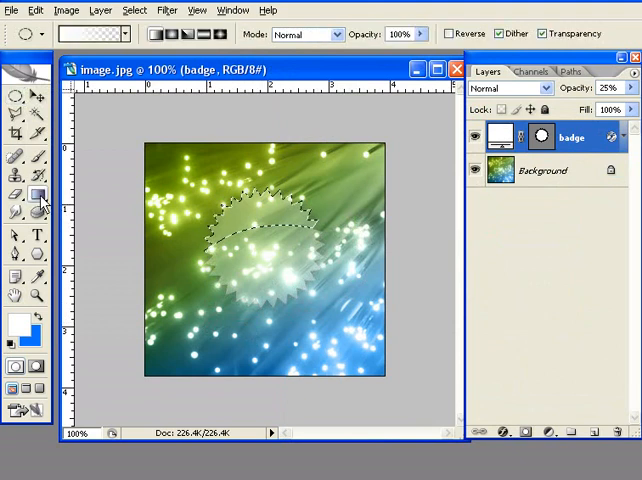
# Step: Paint a white fading gradient over the badge's top with the Gradient Tool
pyautogui.click(30, 196)
pyautogui.write('gloss')
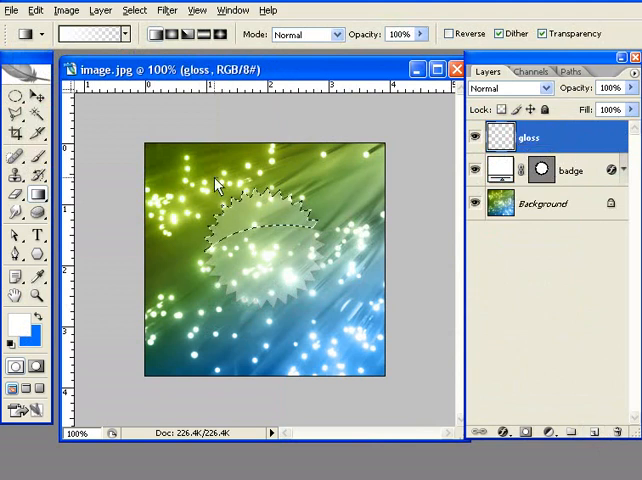
pyautogui.moveTo(218, 180); pyautogui.dragTo(275, 293)
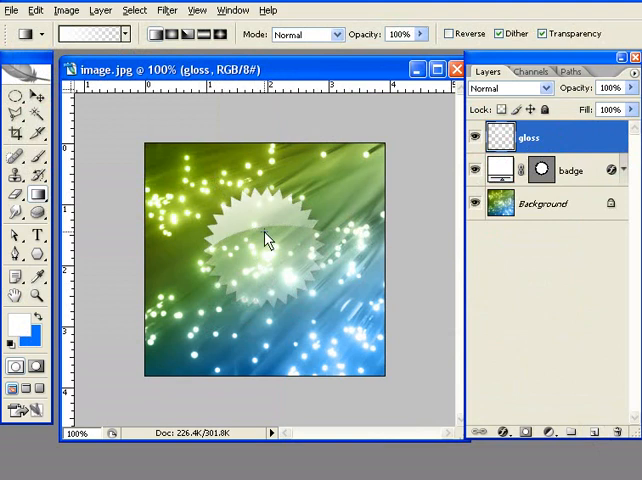
pyautogui.moveTo(275, 230)
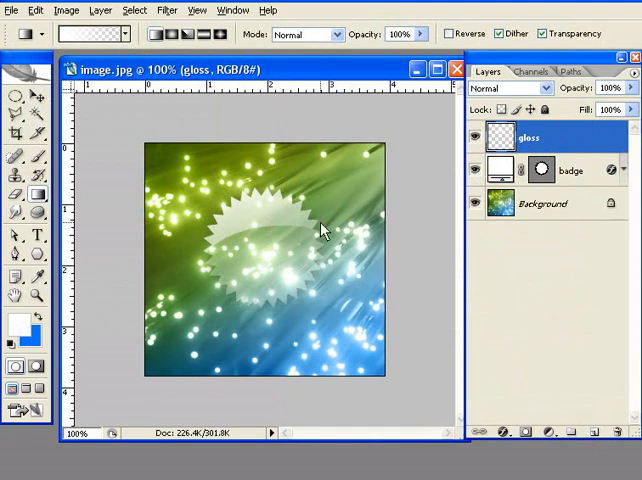
pyautogui.moveTo(600, 175)
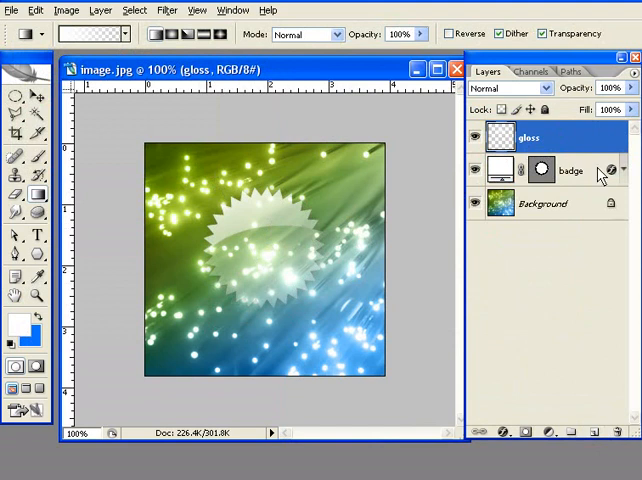
# Step: Select the badge layer in the Layers palette
pyautogui.click(570, 170)
pyautogui.write('25')
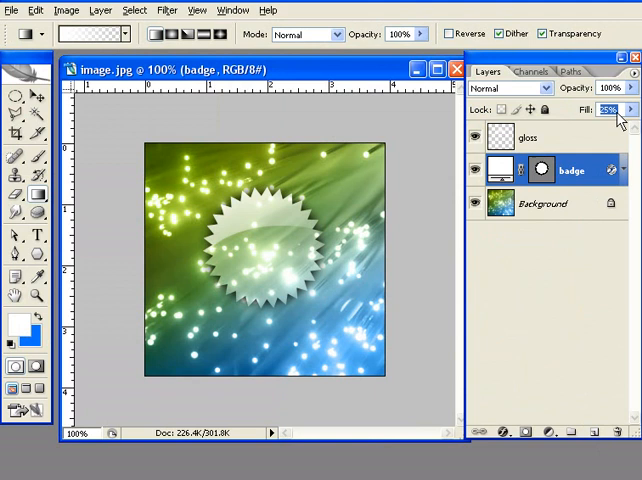
pyautogui.moveTo(610, 118)
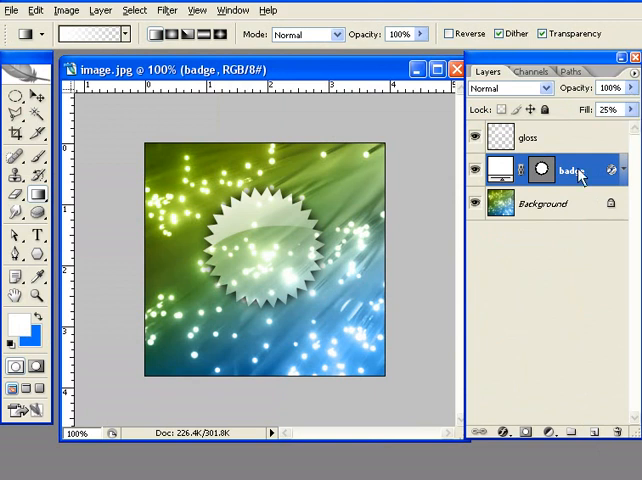
pyautogui.moveTo(560, 205)
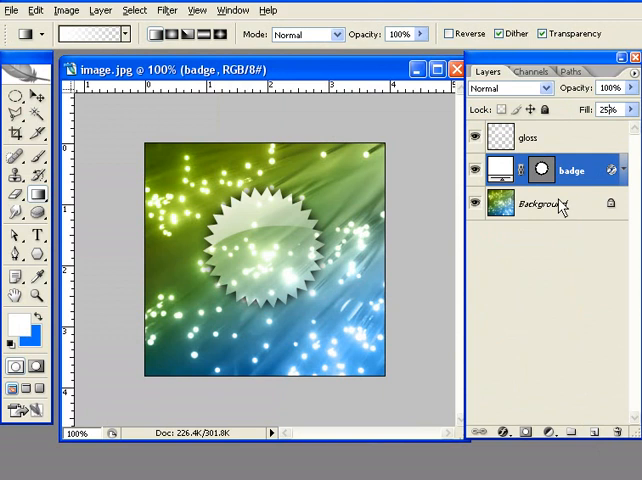